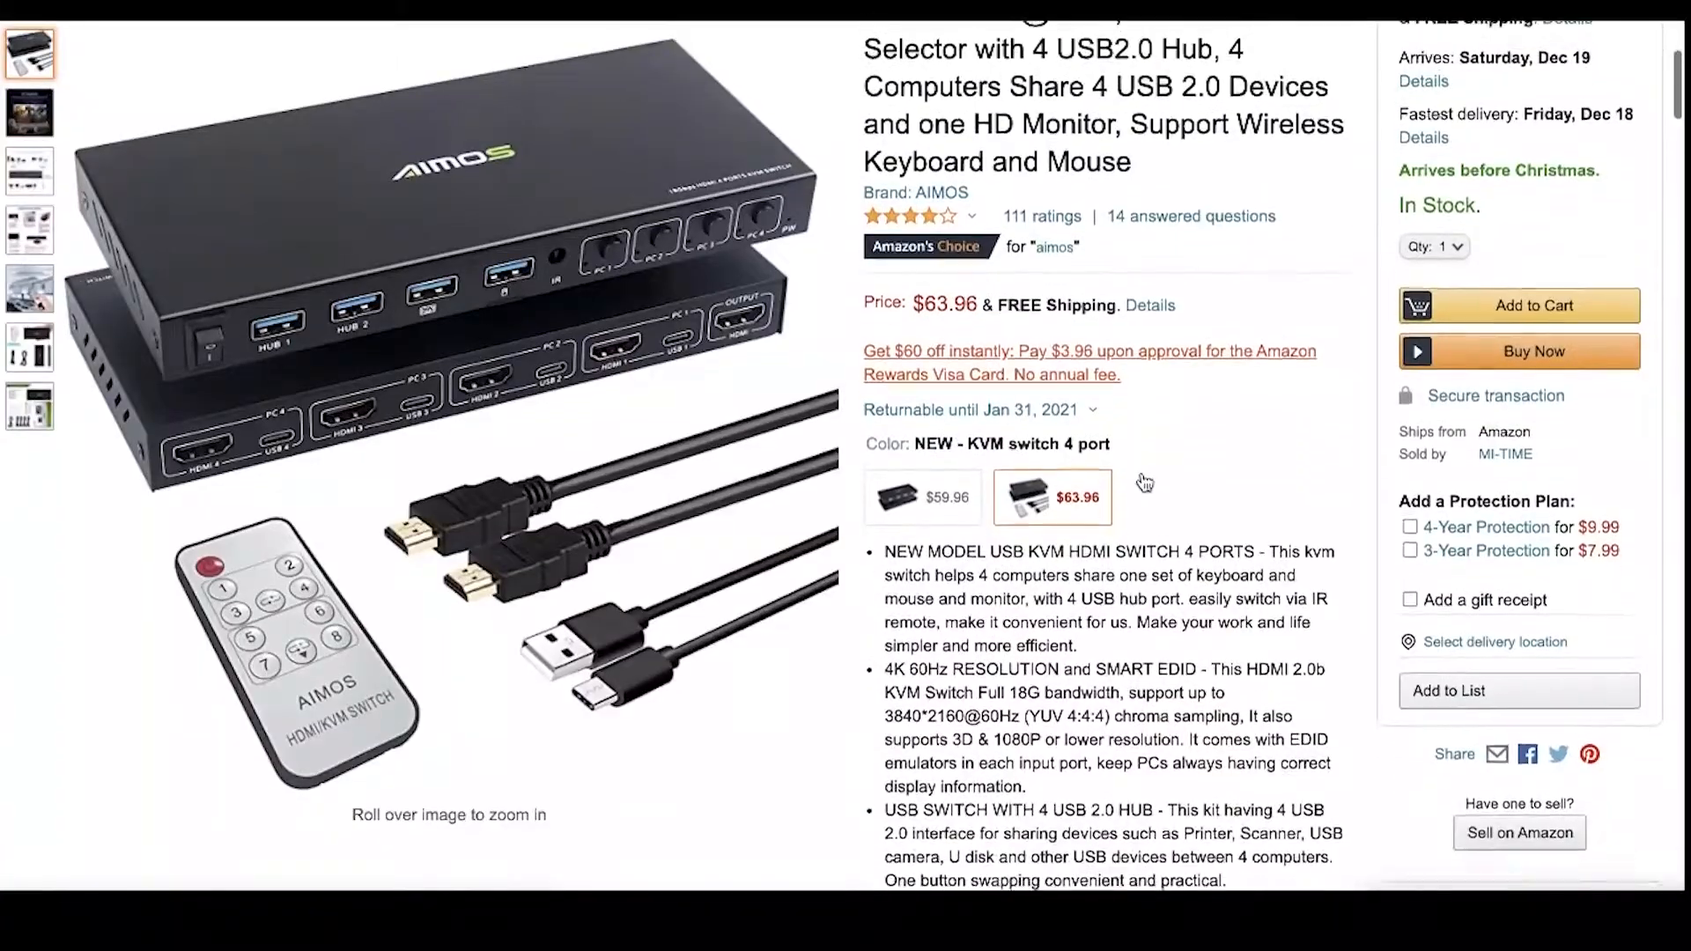
# View the connection diagram, switching modes, remote control, item size and package contents gallery images.
pyautogui.scroll(-3)
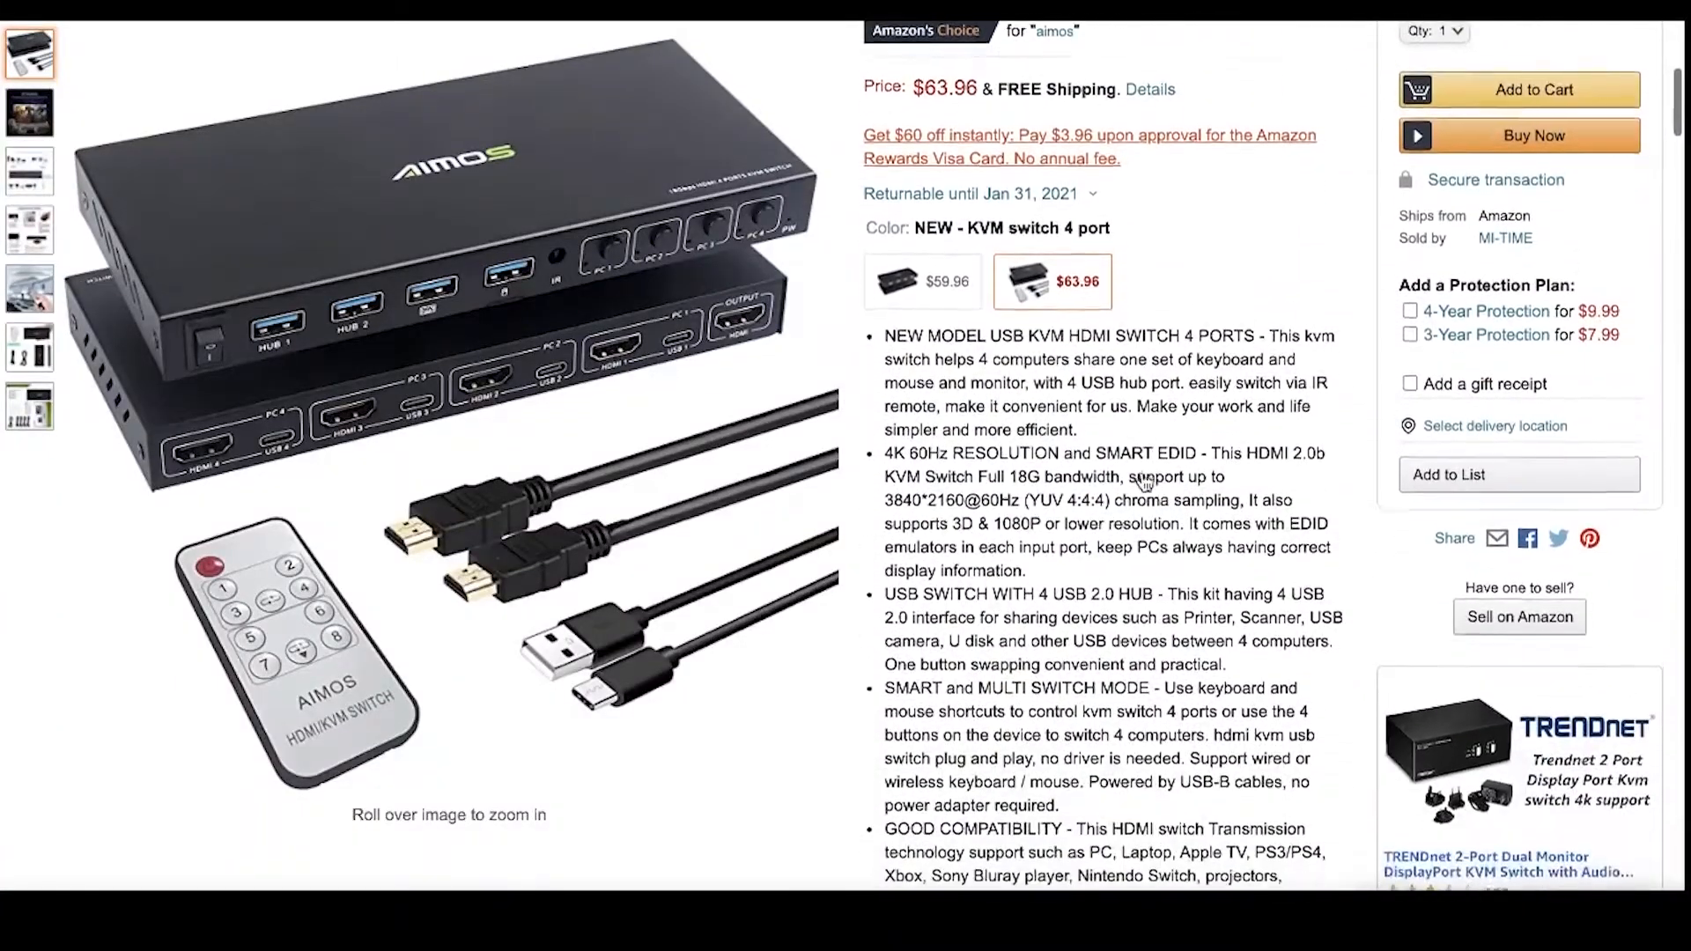
pyautogui.scroll(-3)
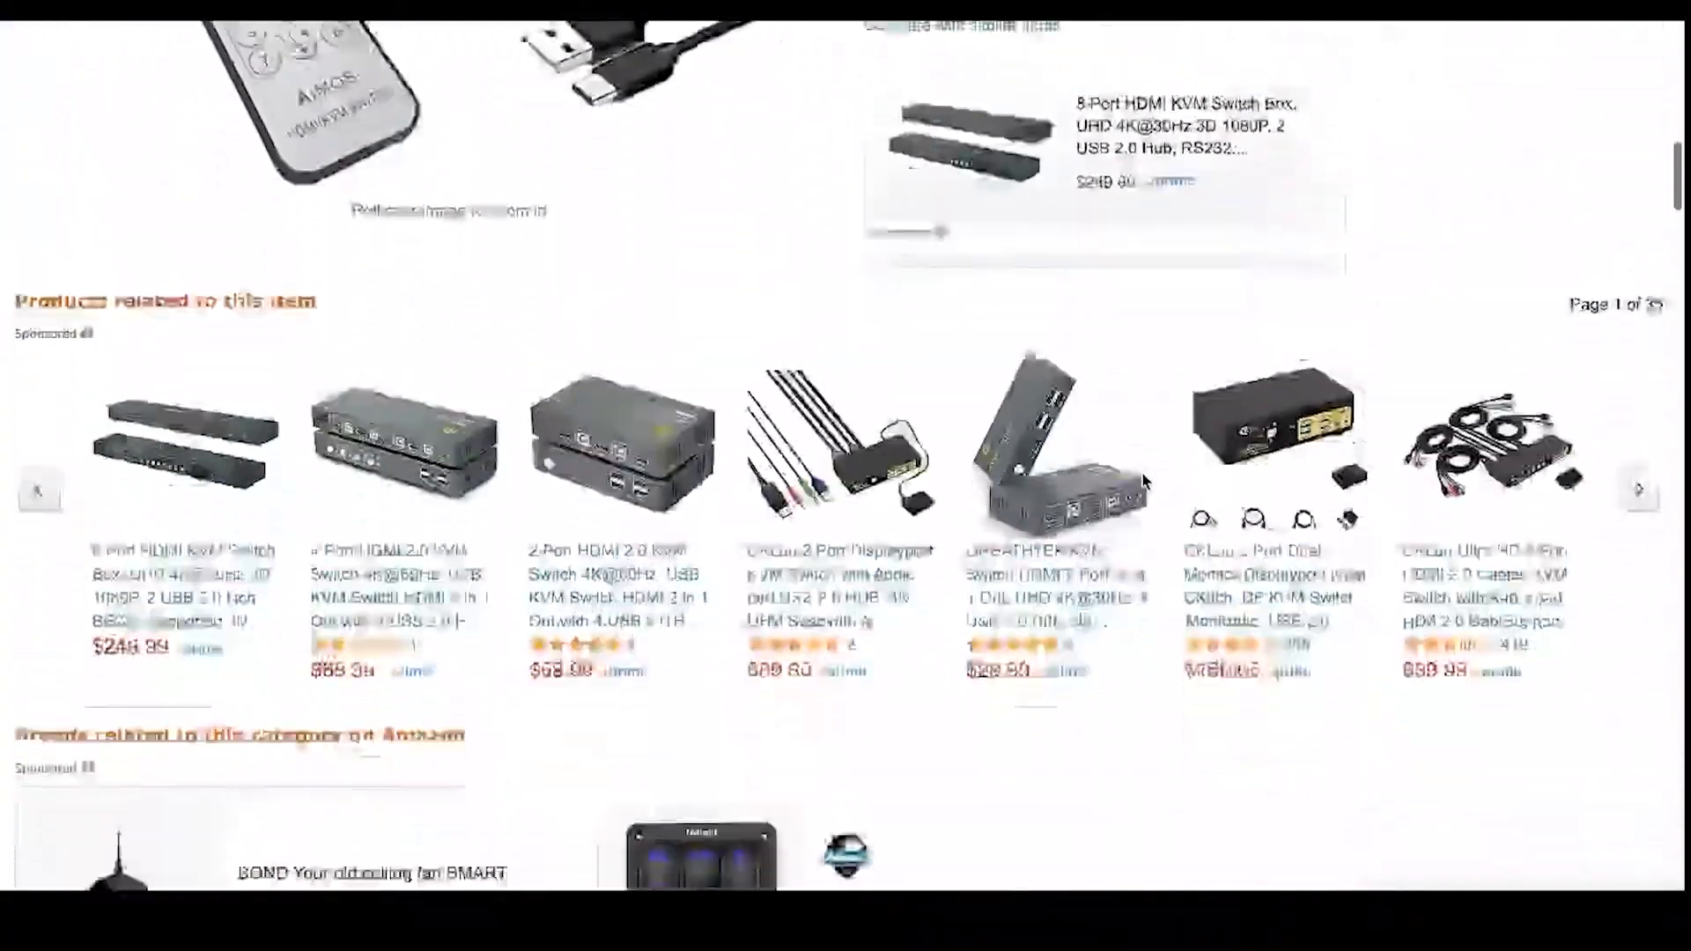
pyautogui.scroll(3)
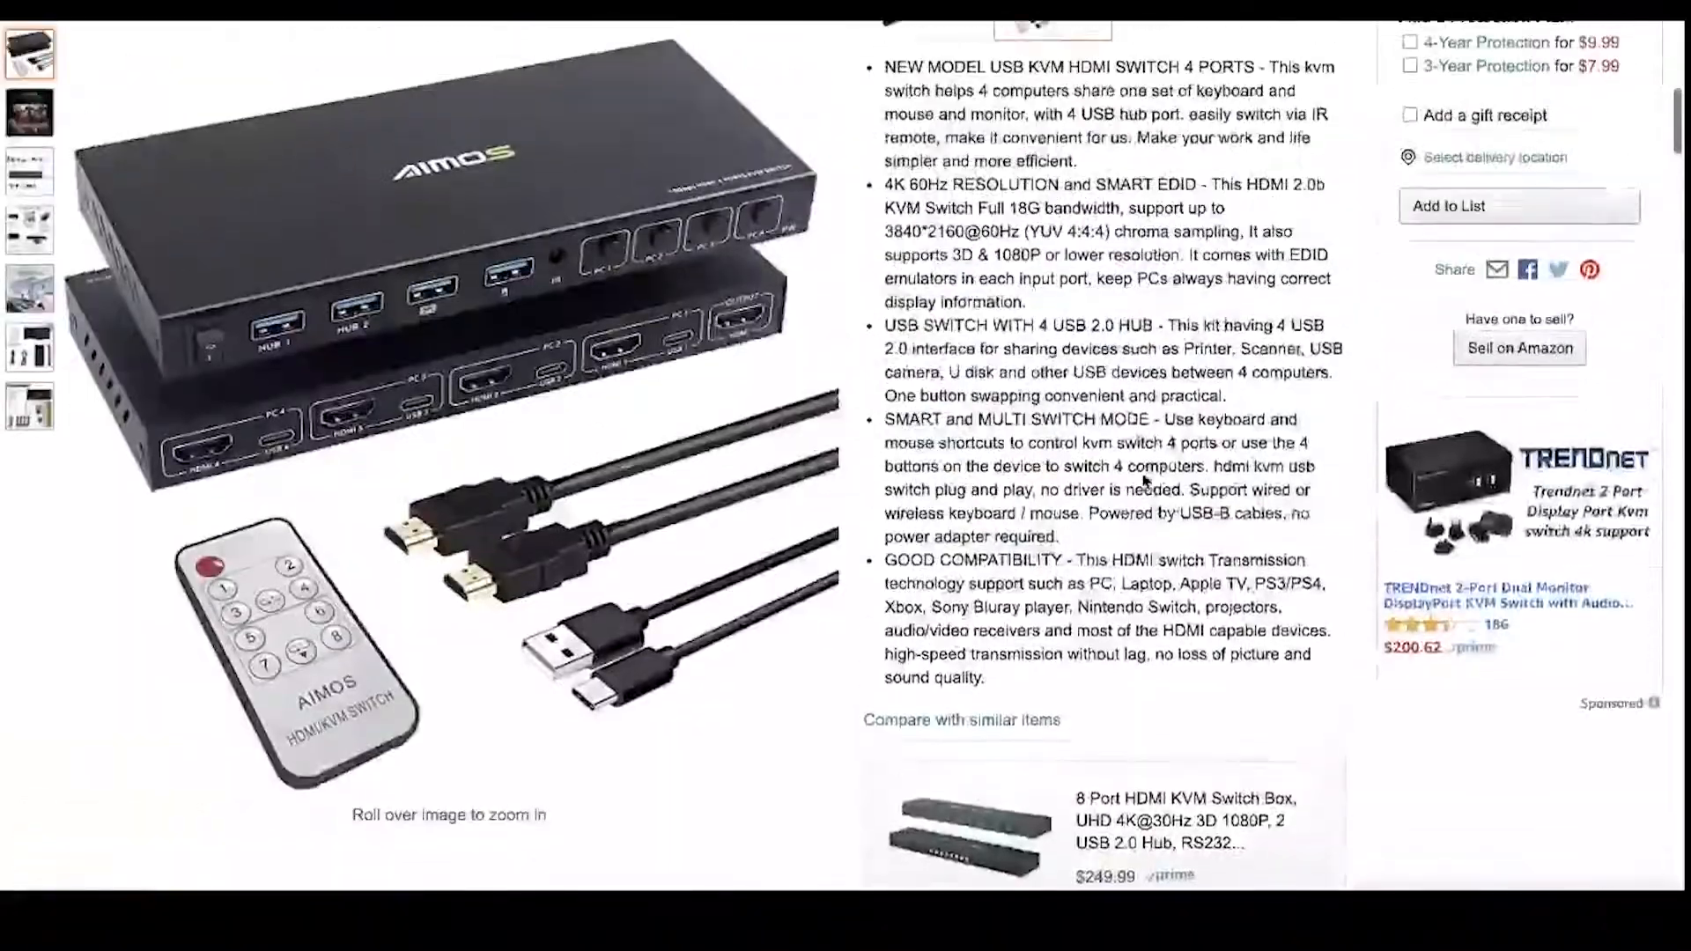
pyautogui.scroll(3)
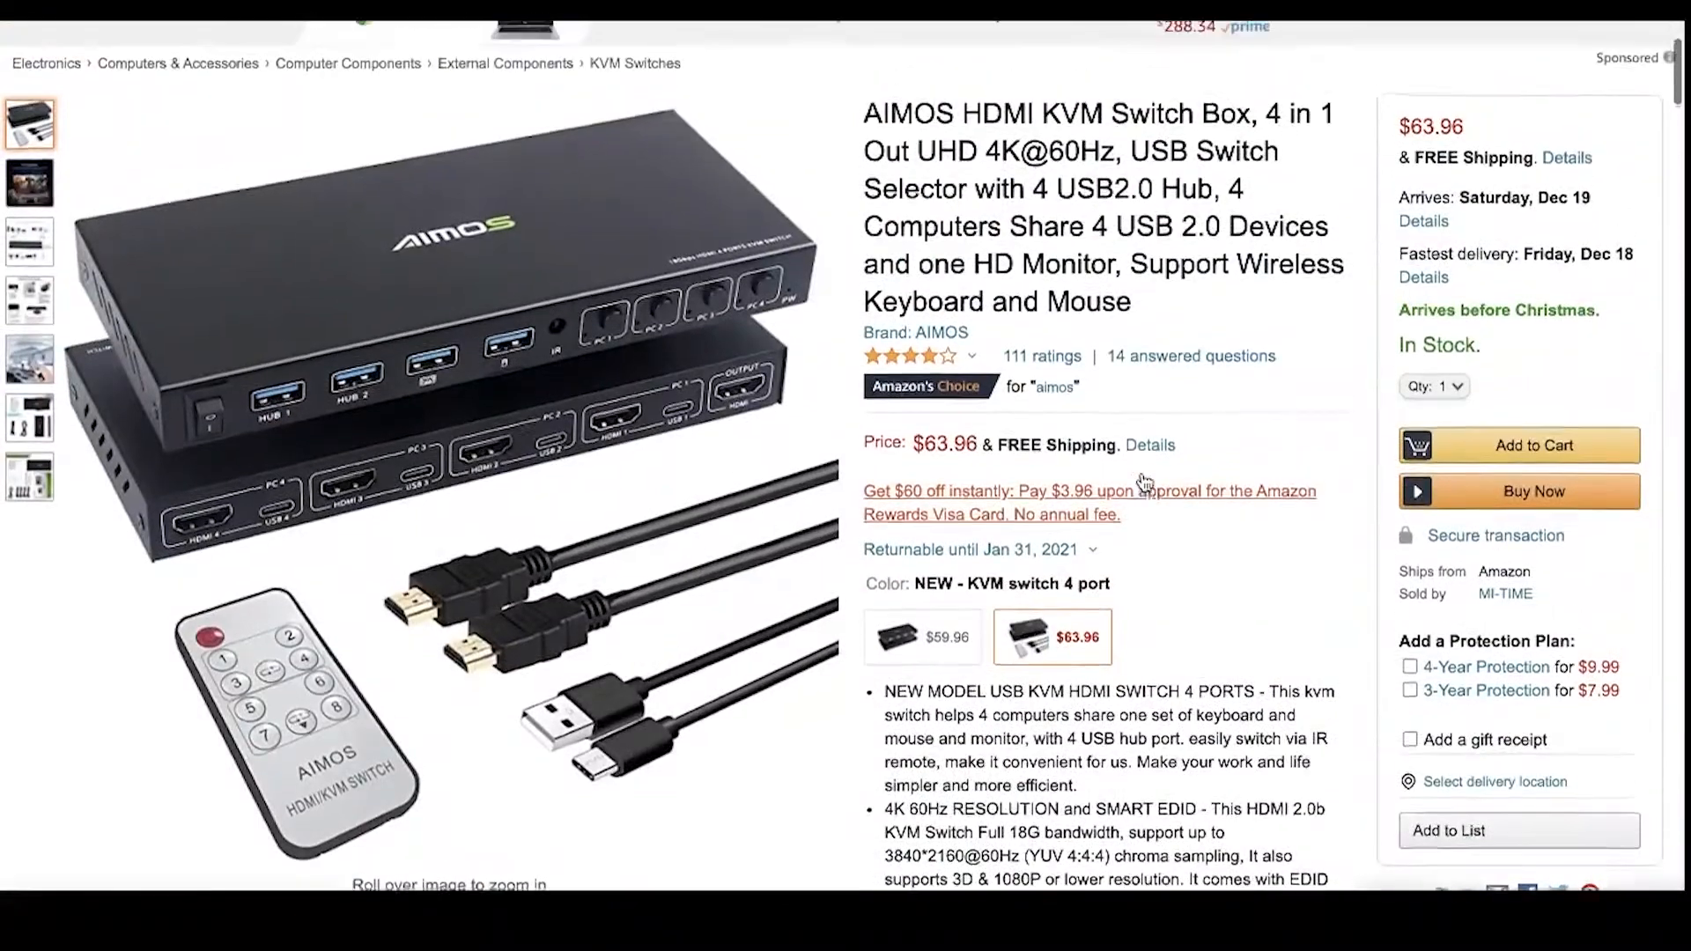
pyautogui.click(29, 131)
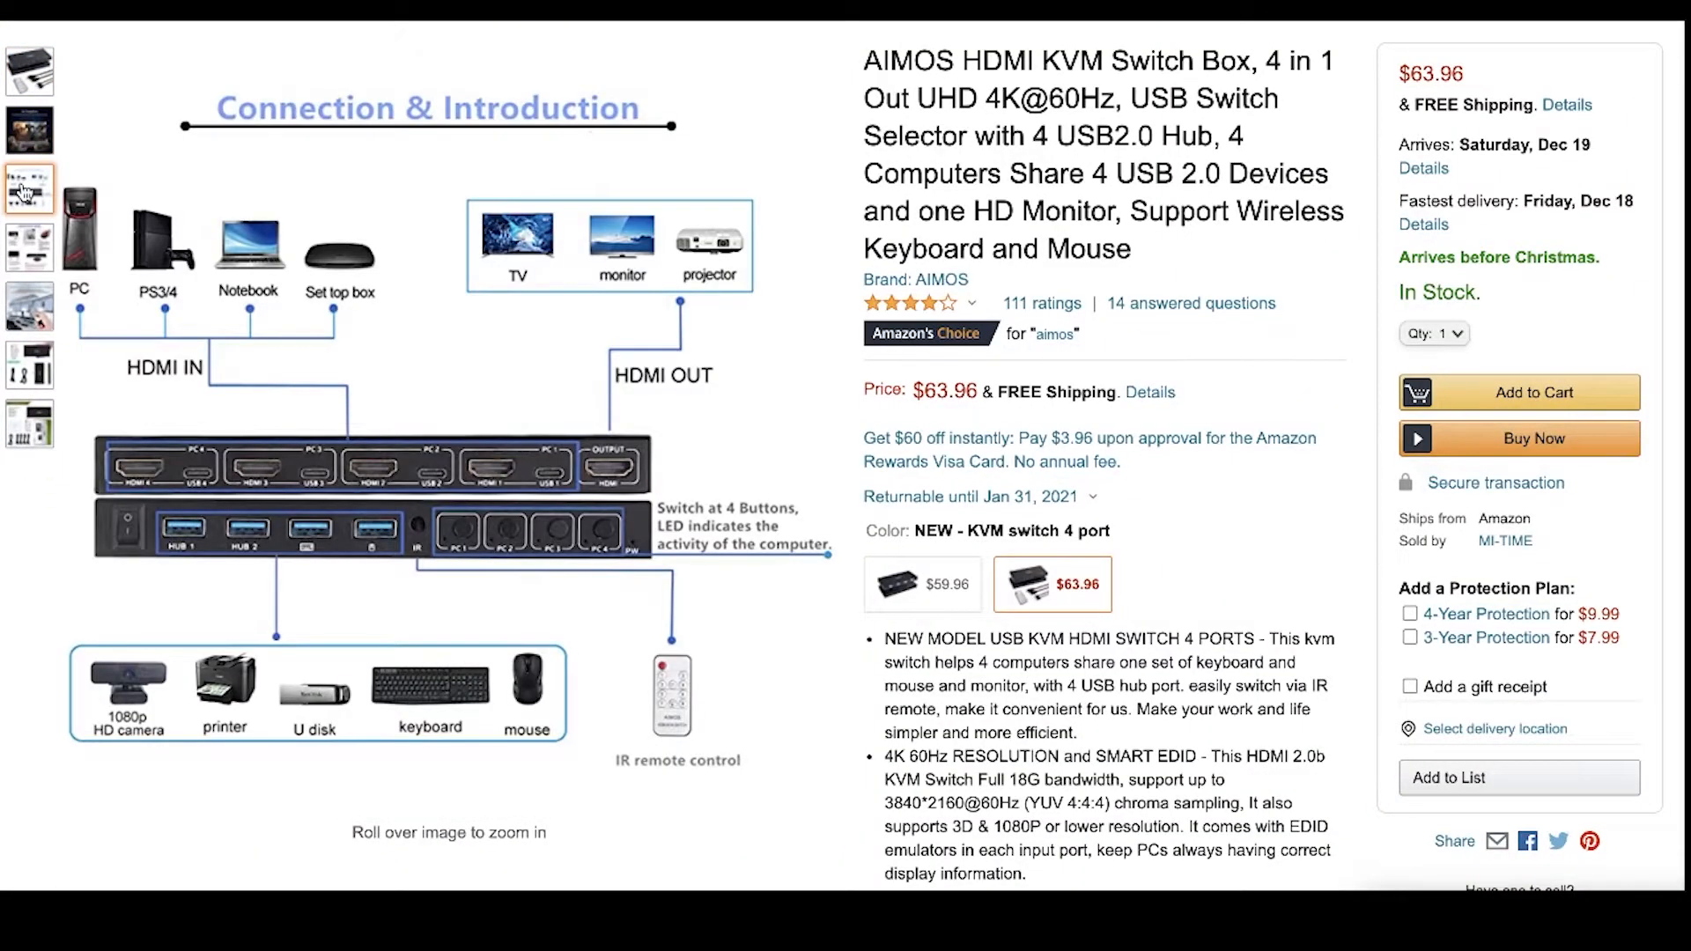
pyautogui.click(29, 248)
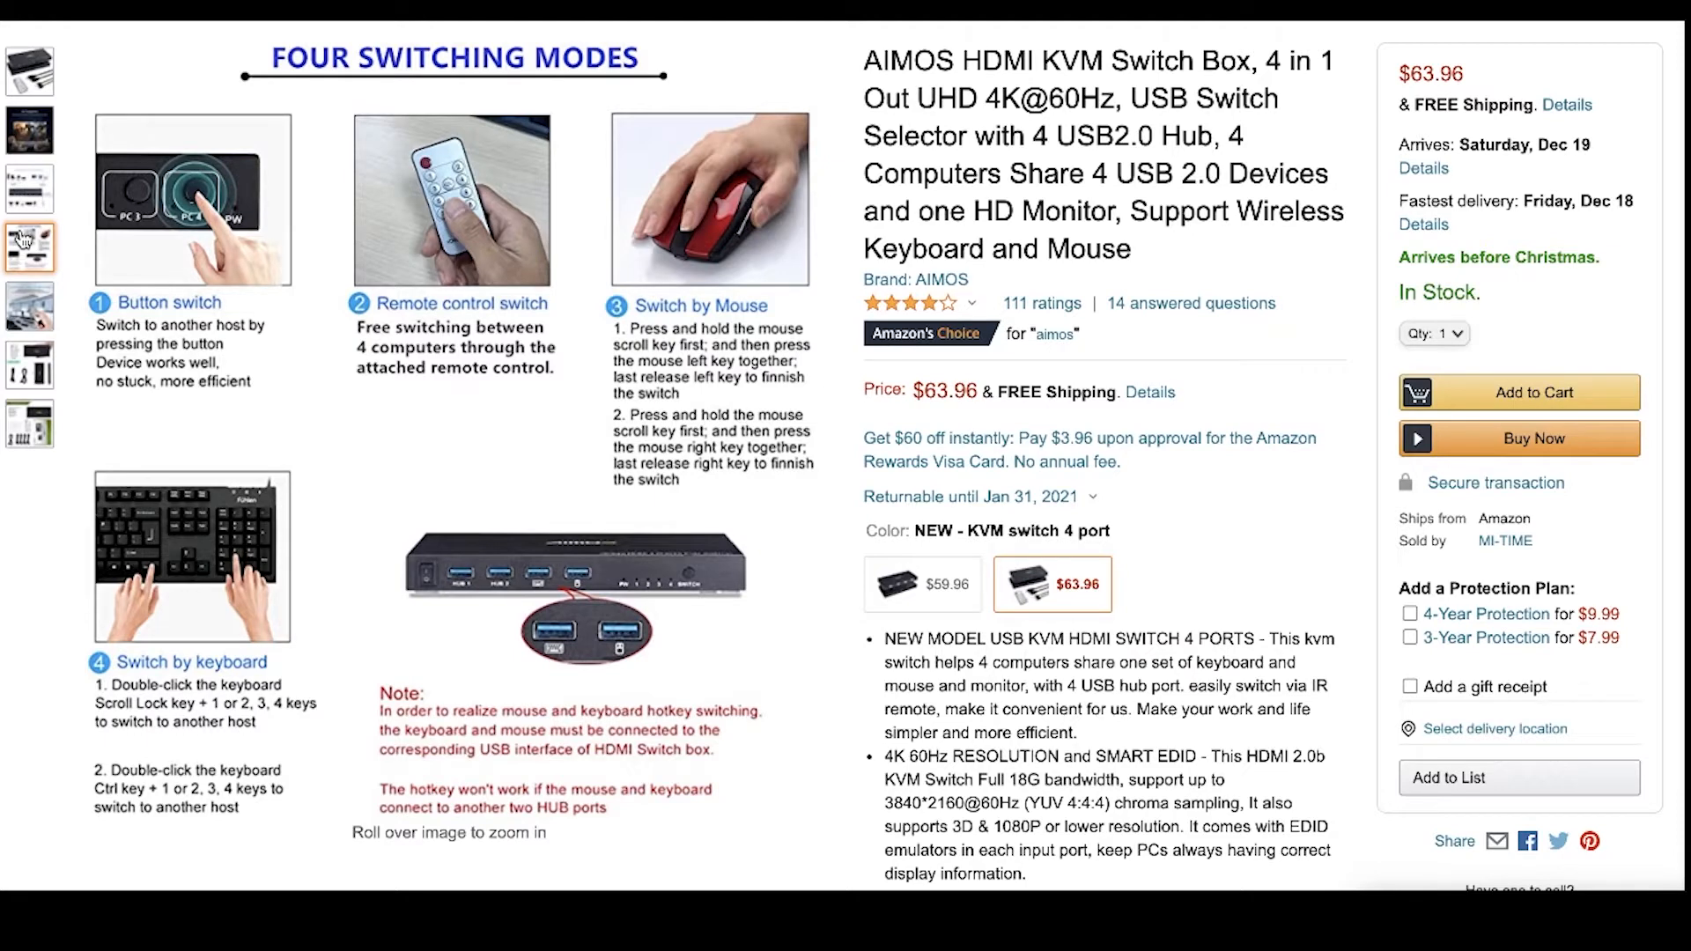
pyautogui.click(30, 306)
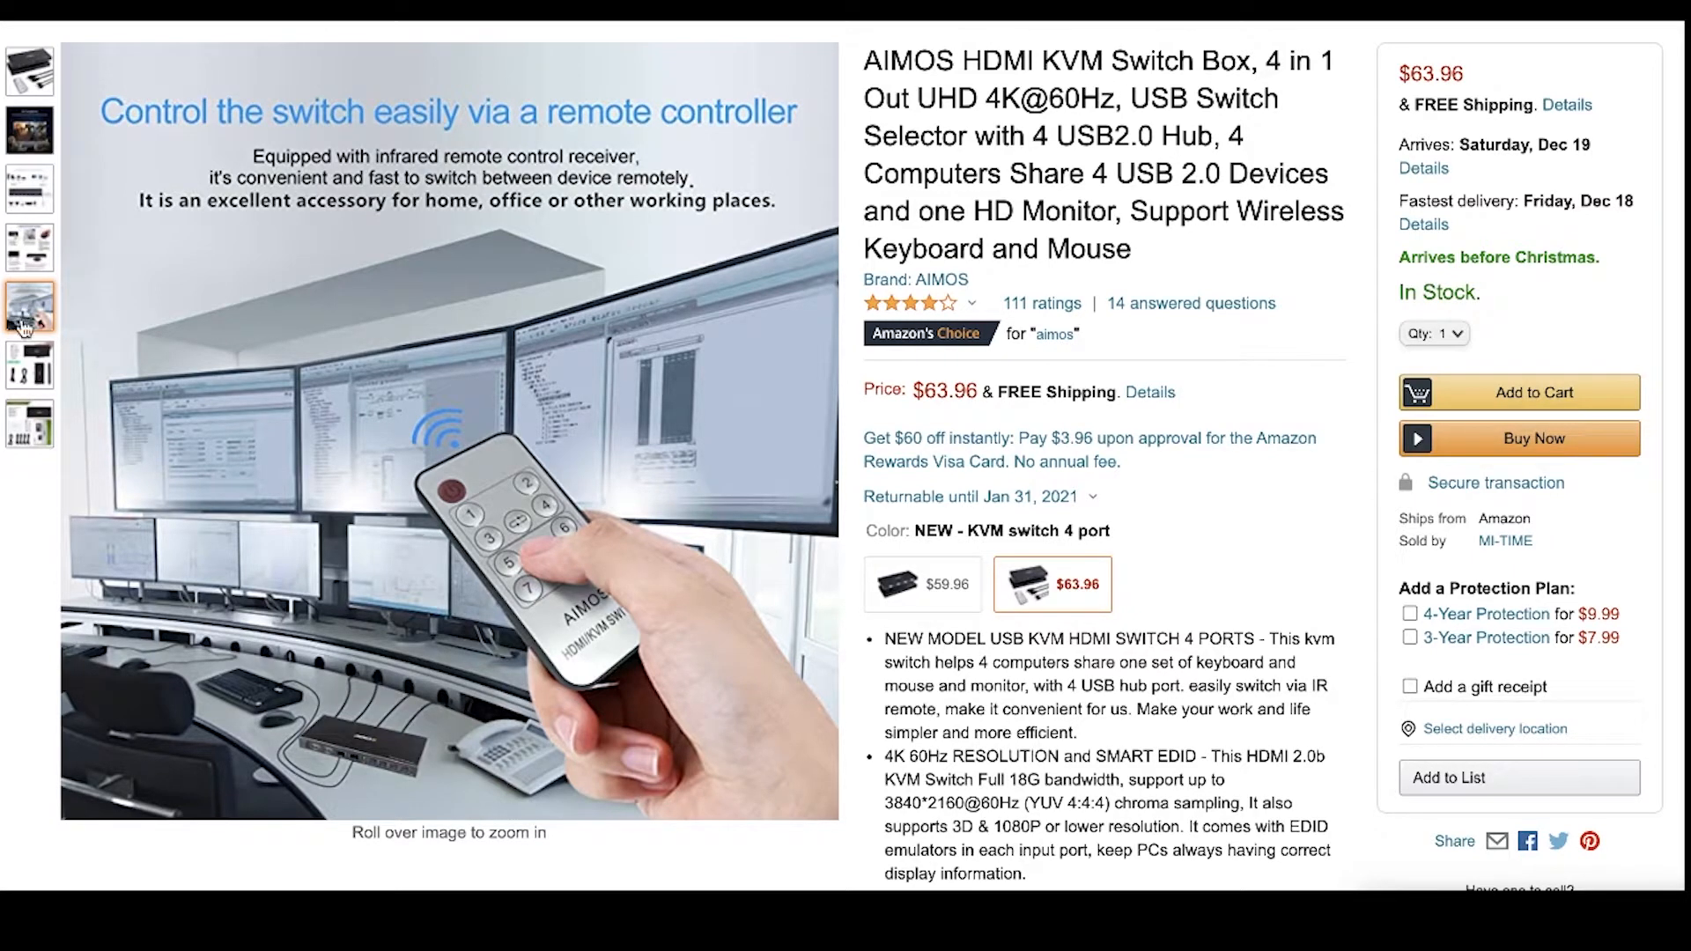
pyautogui.click(29, 364)
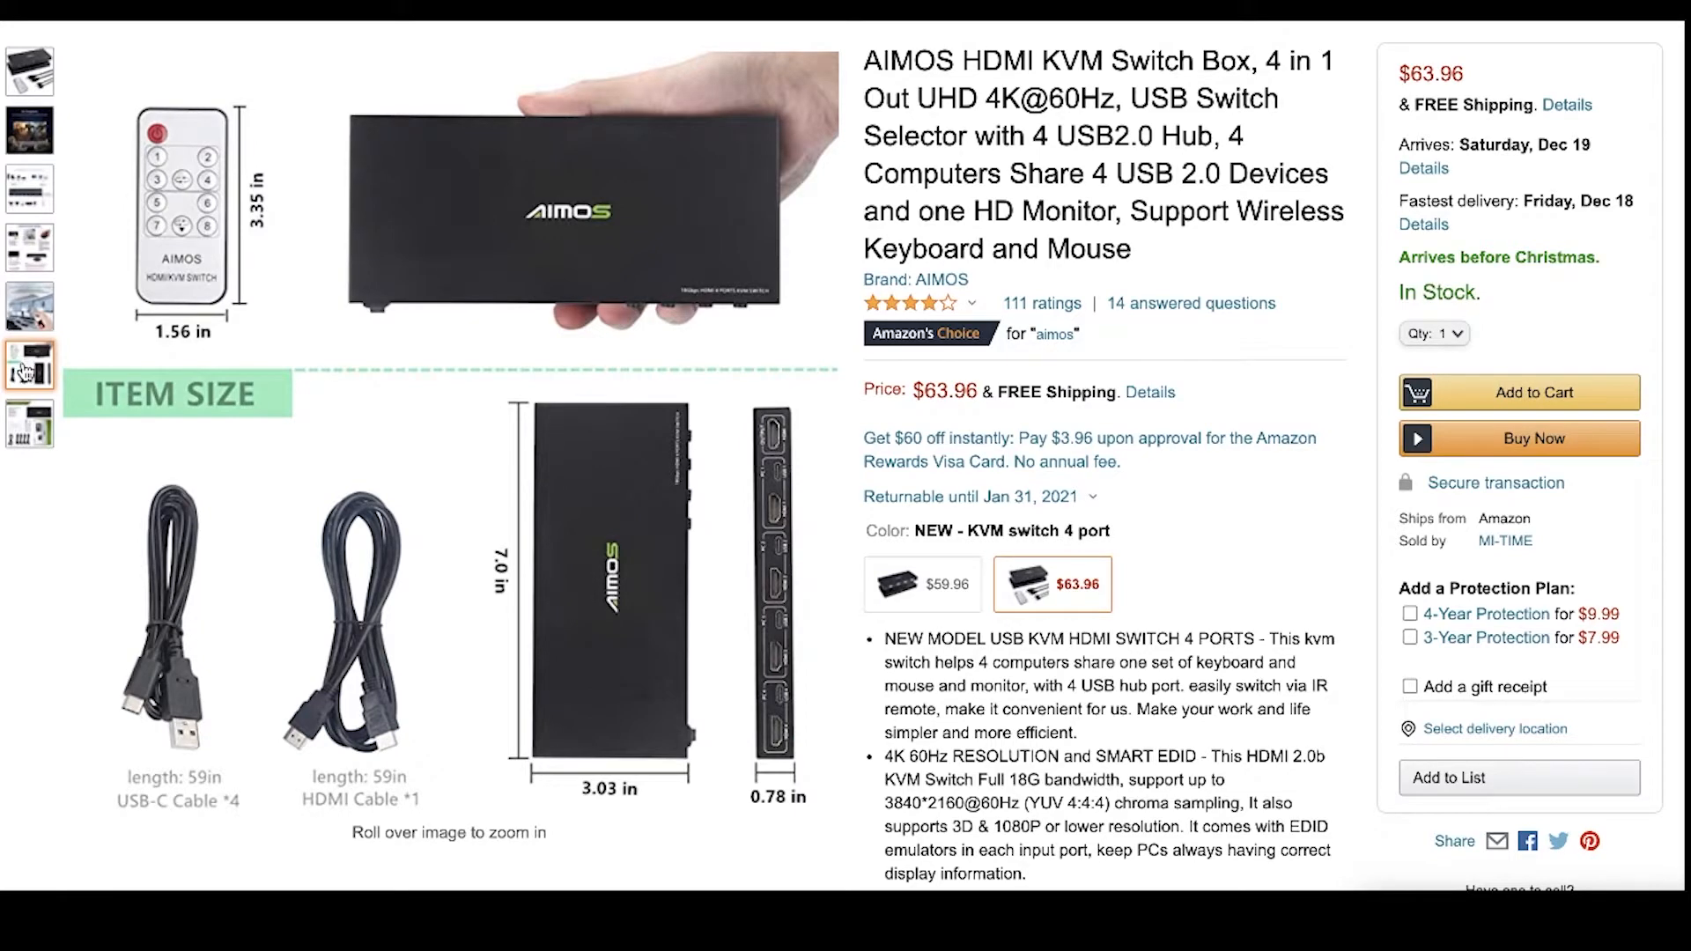
pyautogui.click(29, 423)
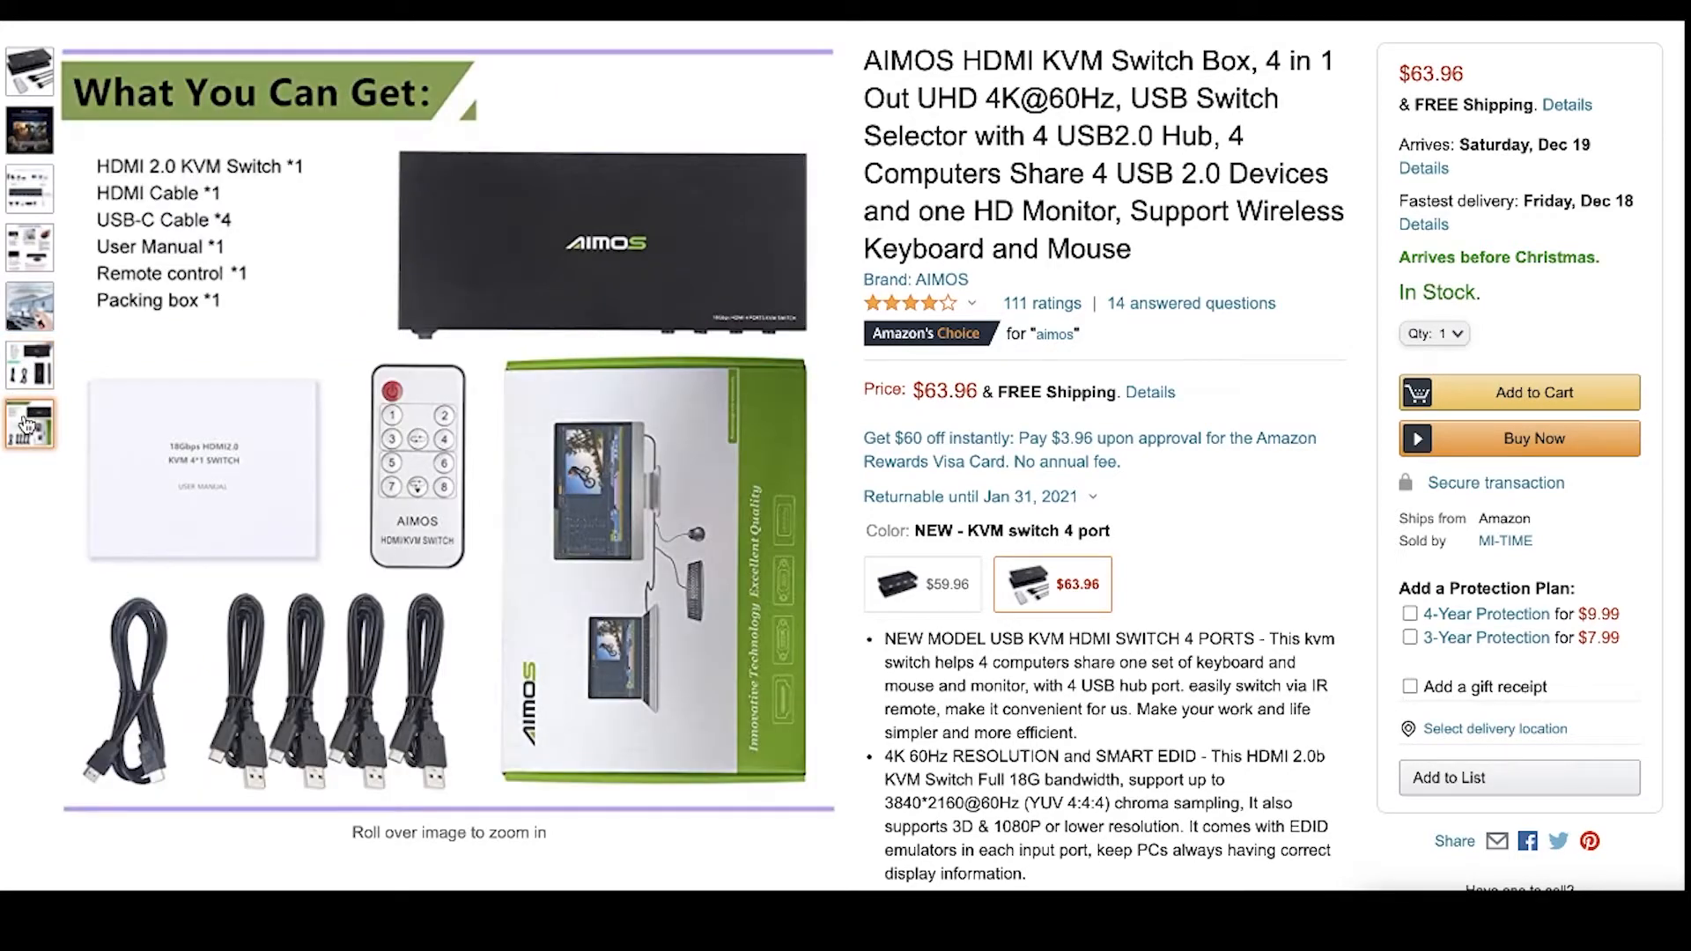